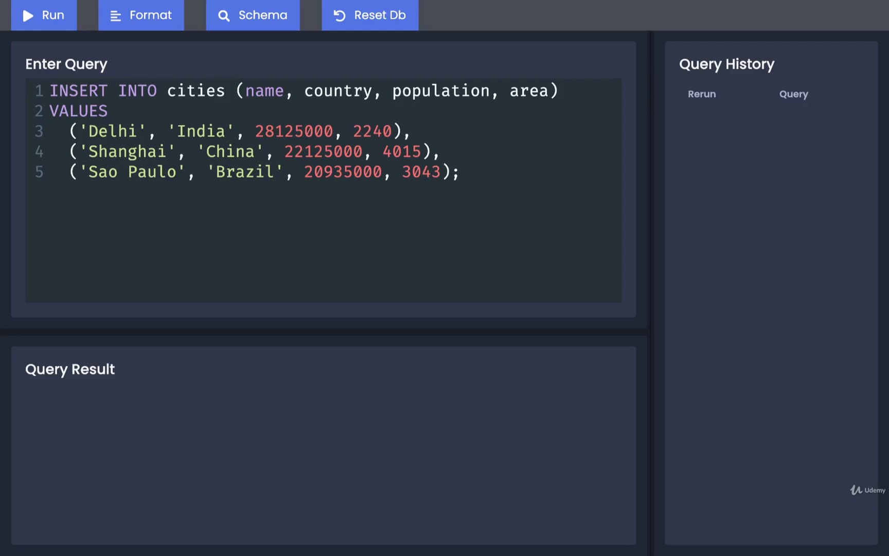
pyautogui.moveTo(333, 74)
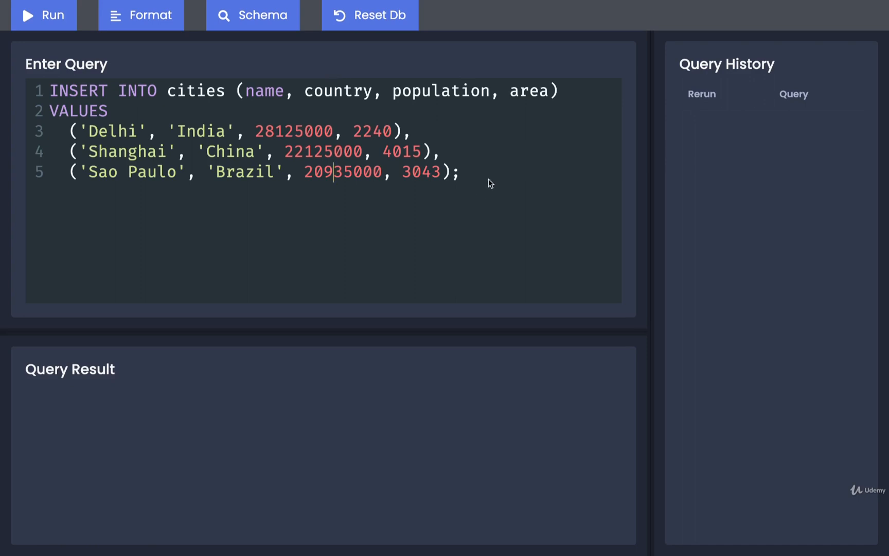
# - Replace the INSERT statement with SELECT * FROM cities; in the query editor
pyautogui.press('ctrl+a')
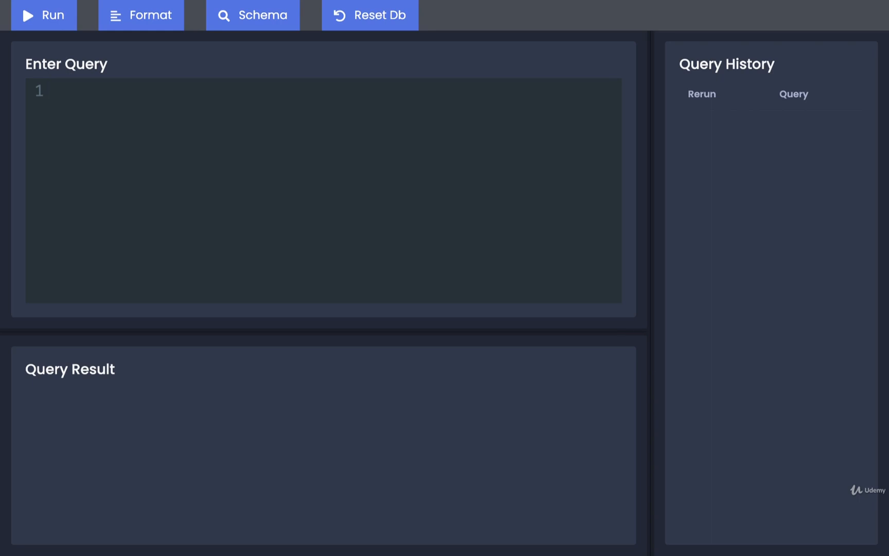
pyautogui.write('SELECT')
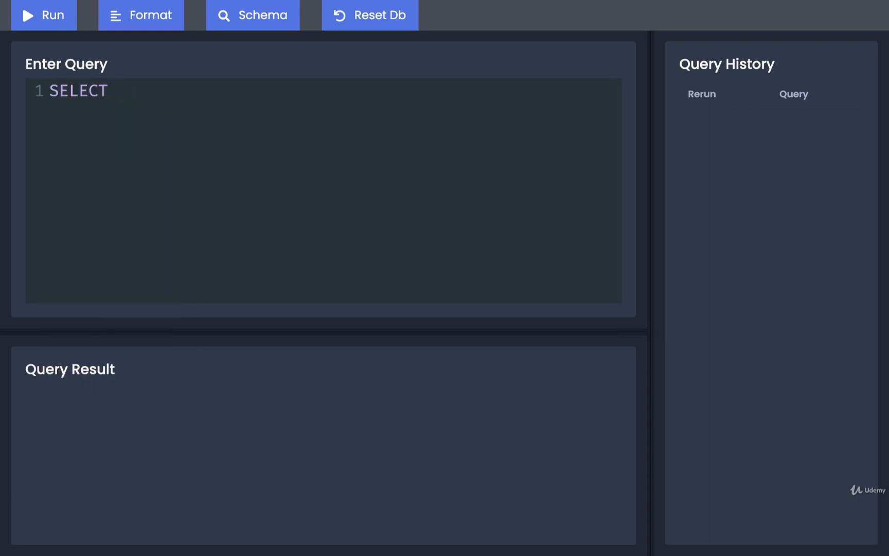
pyautogui.write('* FROM cities')
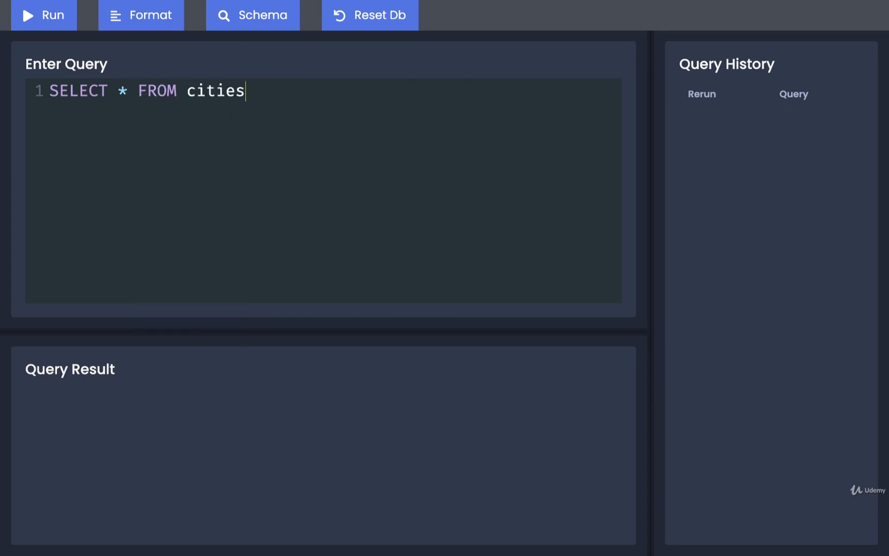
pyautogui.write(';')
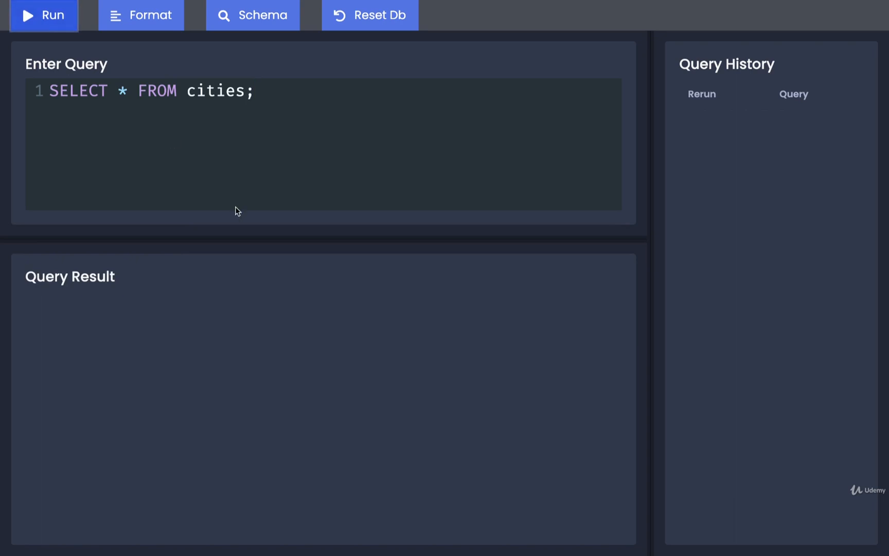
# - Run SELECT * FROM cities; to list Tokyo, Delhi, Shanghai and Sao Paulo
pyautogui.click(43, 15)
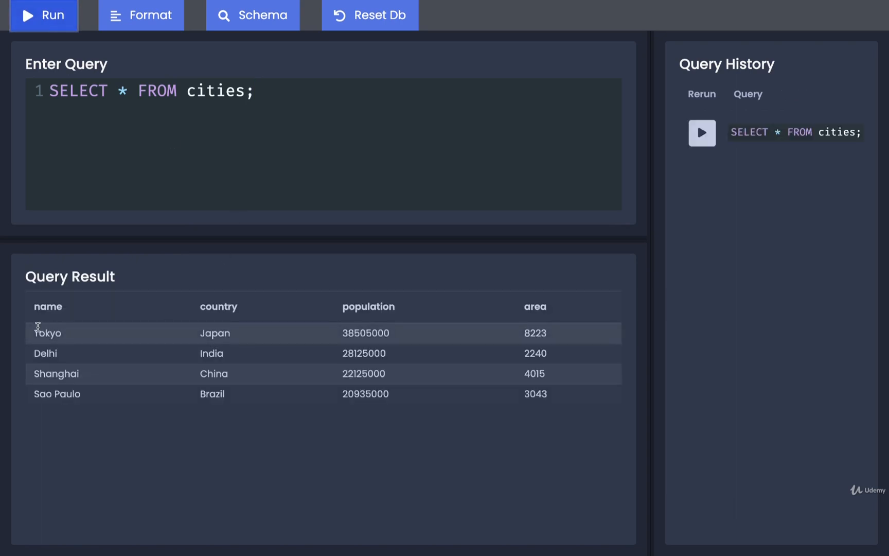
pyautogui.moveTo(149, 418)
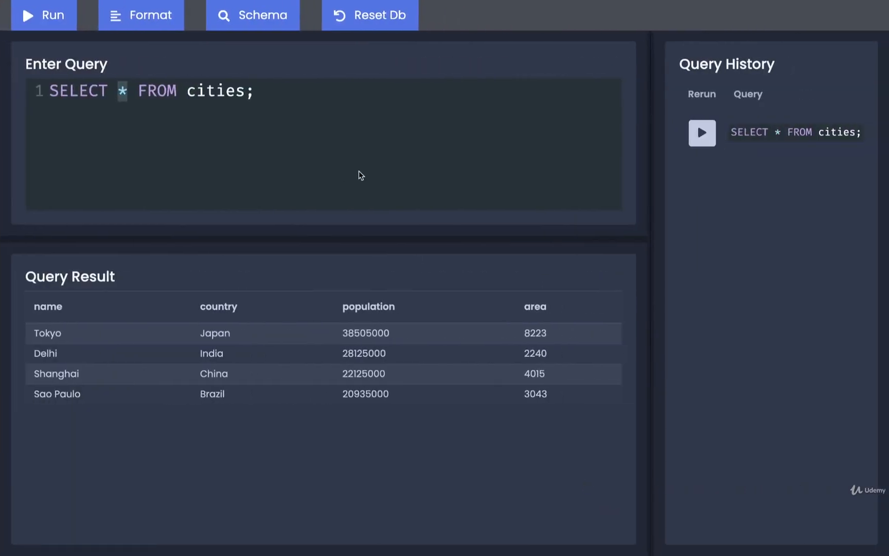
# - Run queries for name, country, then name, population, then add the area column
pyautogui.press('Backspace')
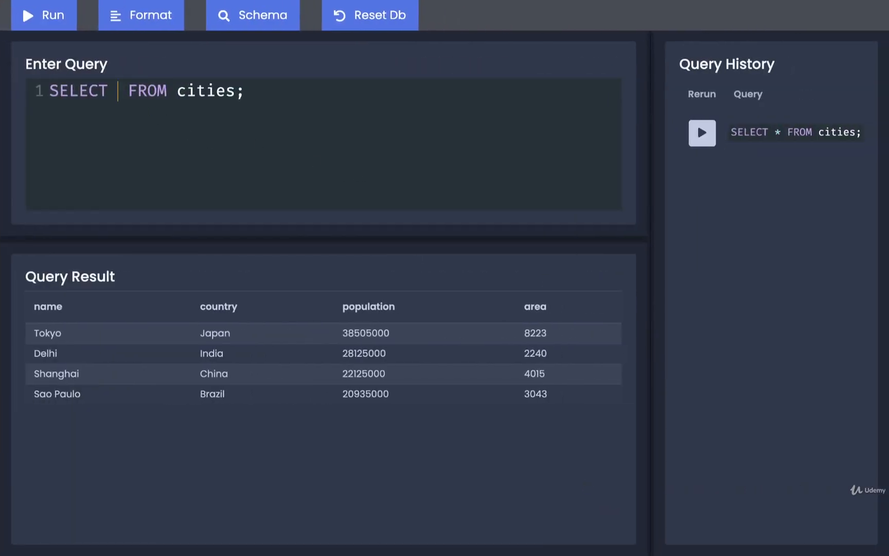
pyautogui.write('name, country')
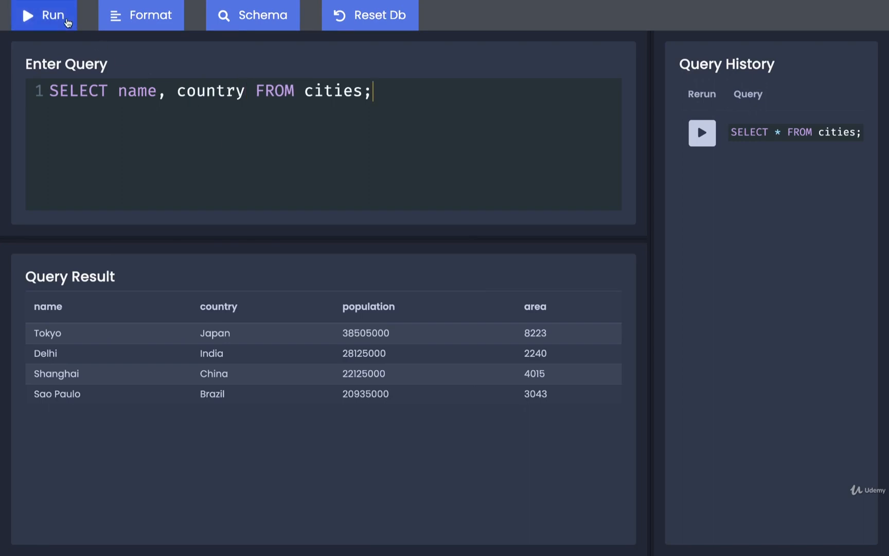
pyautogui.click(43, 15)
pyautogui.write('populatio')
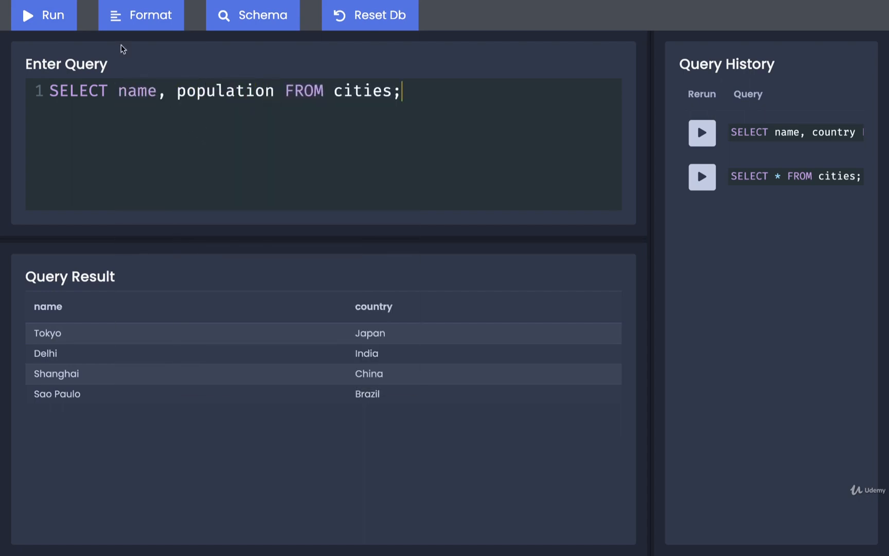
pyautogui.click(43, 14)
pyautogui.write(', ')
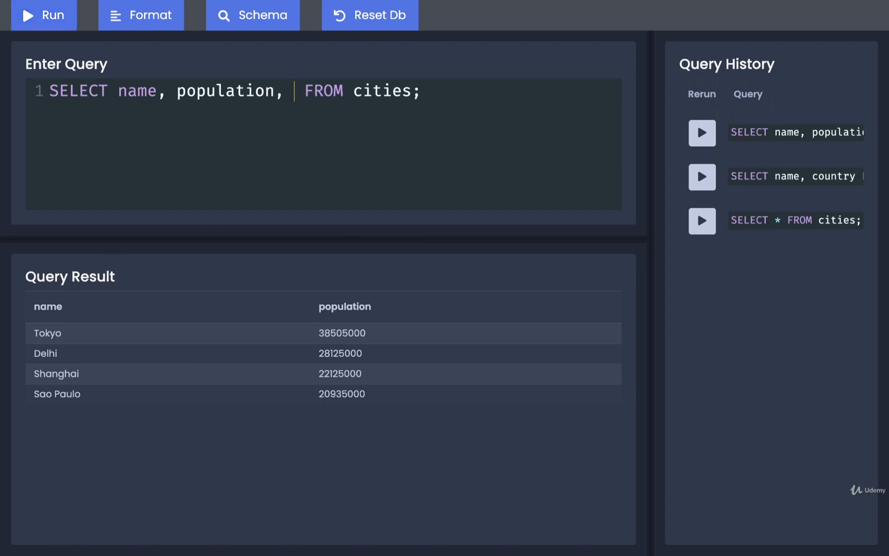
pyautogui.write('area')
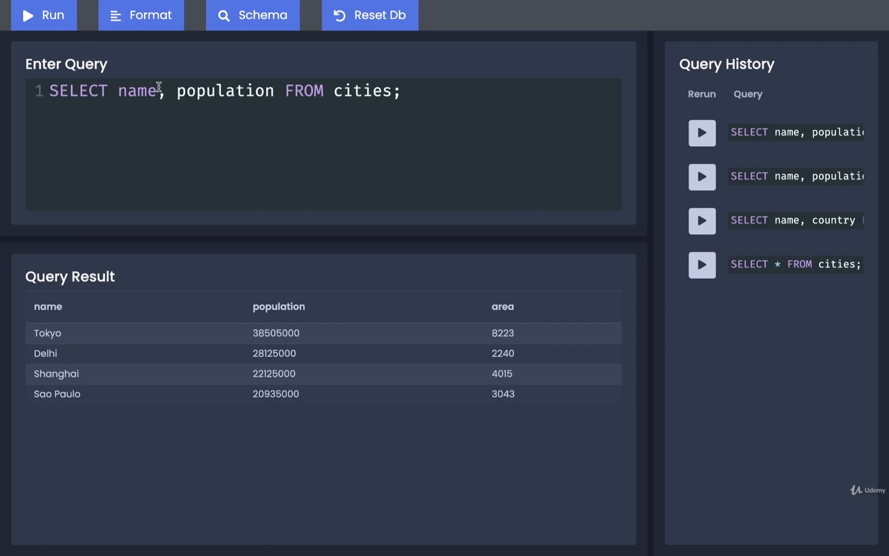
# - Run the query with area listed before name and population
pyautogui.write('area,')
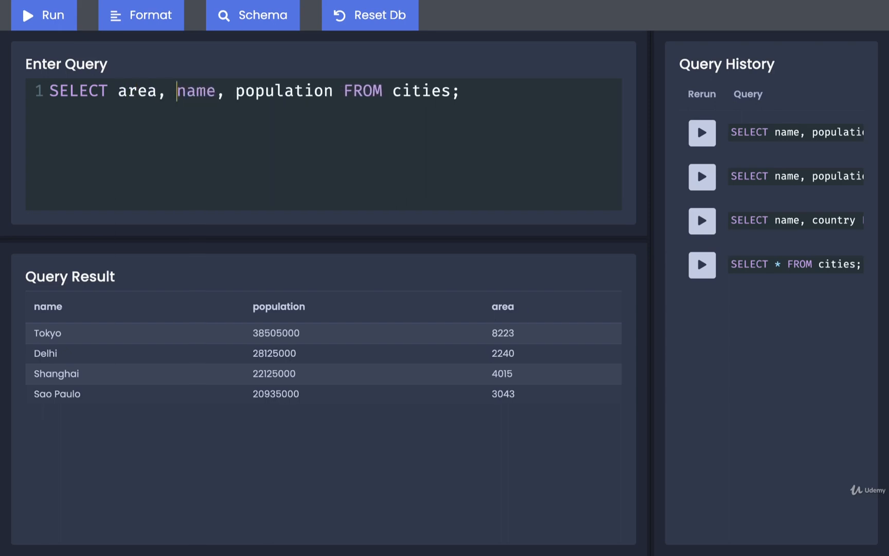
pyautogui.click(43, 15)
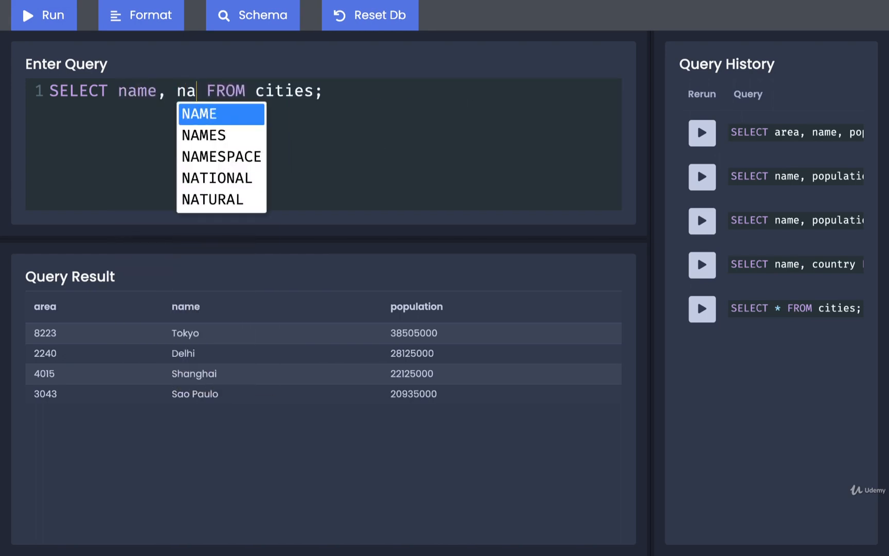
# - Run SELECT name, name, name FROM cities; to show three identical name columns
pyautogui.click(199, 114)
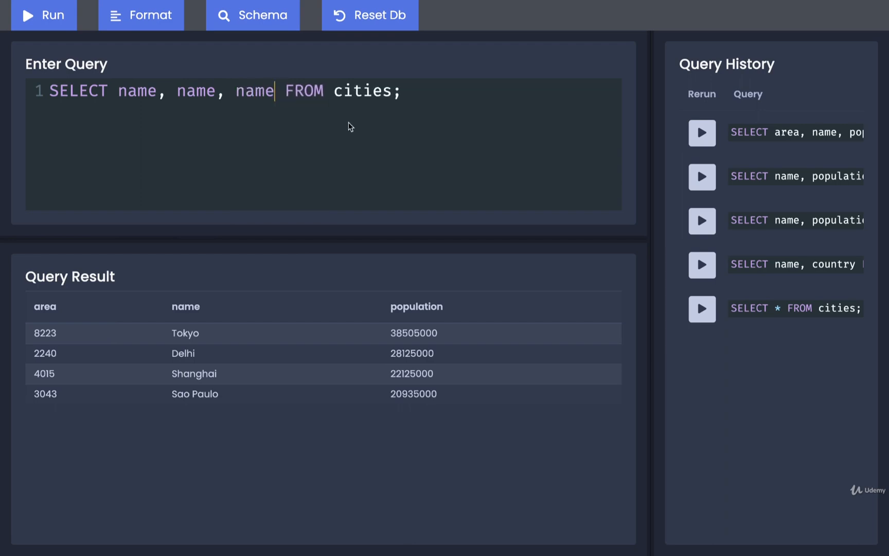
pyautogui.click(44, 14)
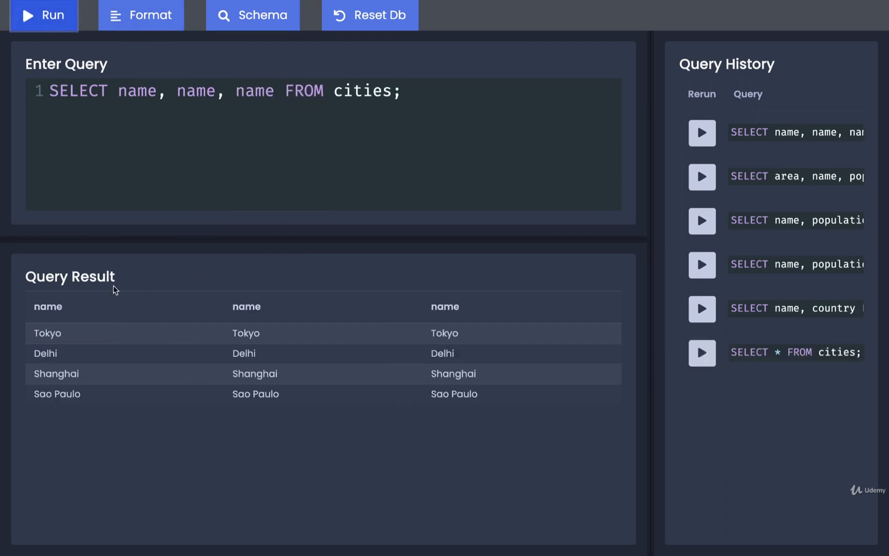
pyautogui.moveTo(499, 194)
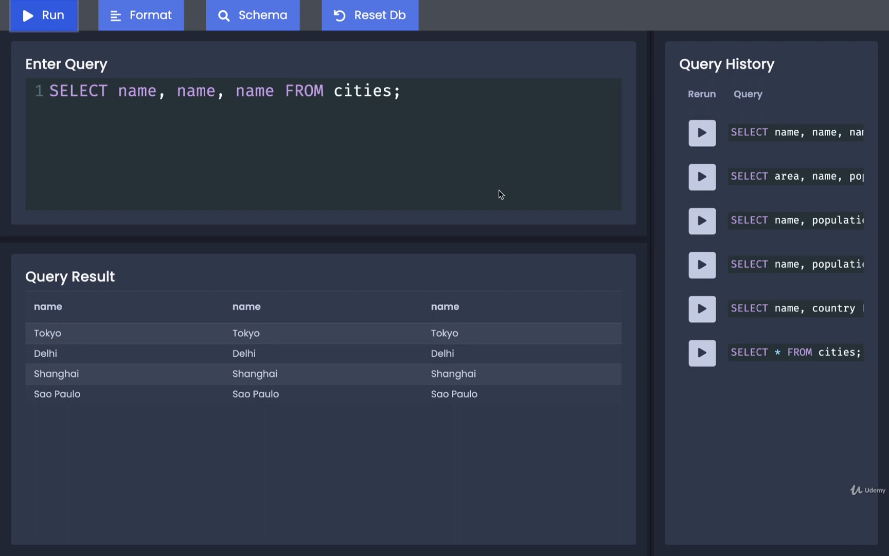